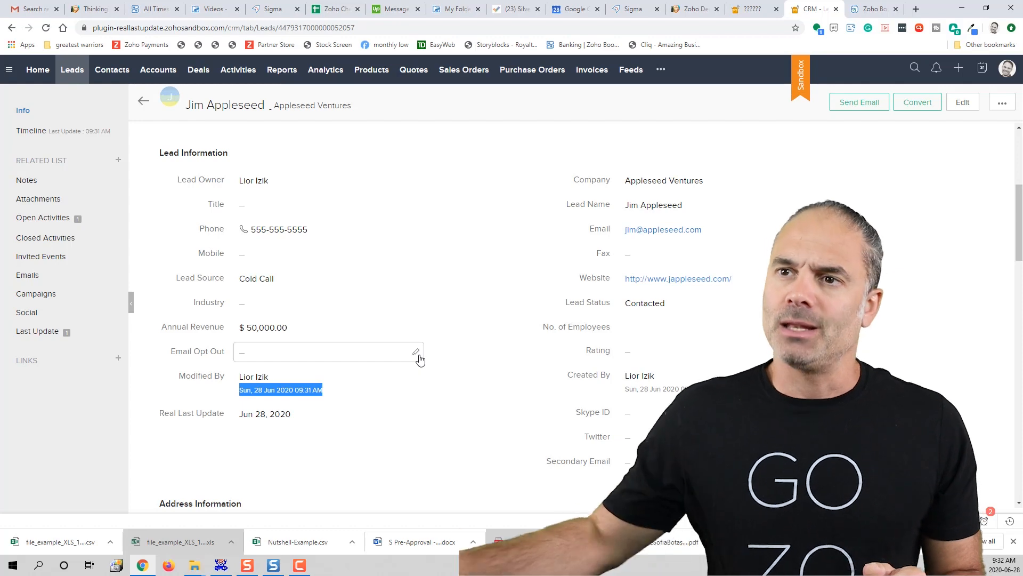
Step: Add a high-priority 'test task' under Jim Appleseed's Open Activities
{"action": "left_click", "coordinate": [43, 218]}
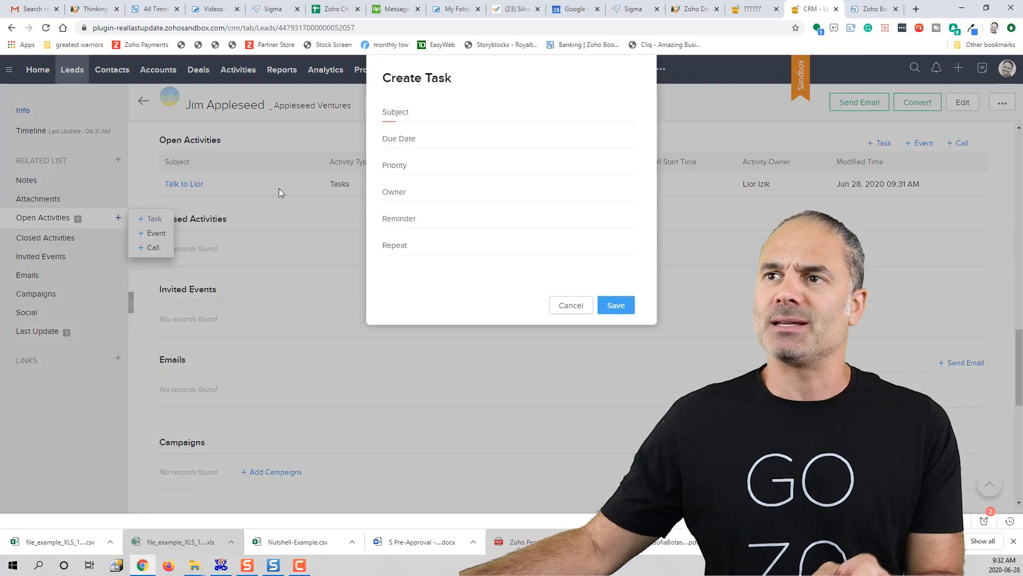
{"action": "type", "text": "test task"}
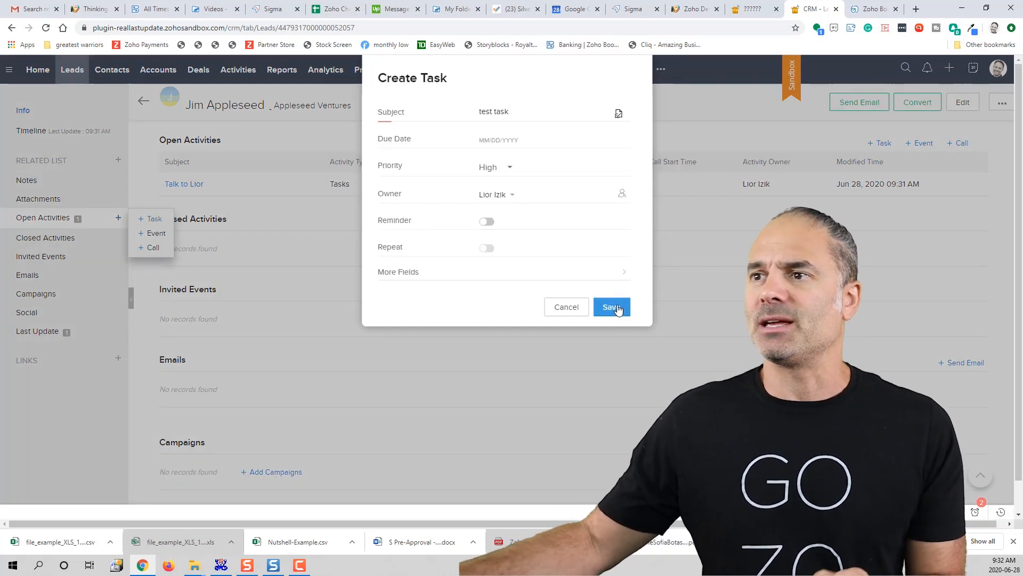
{"action": "left_click", "coordinate": [611, 307]}
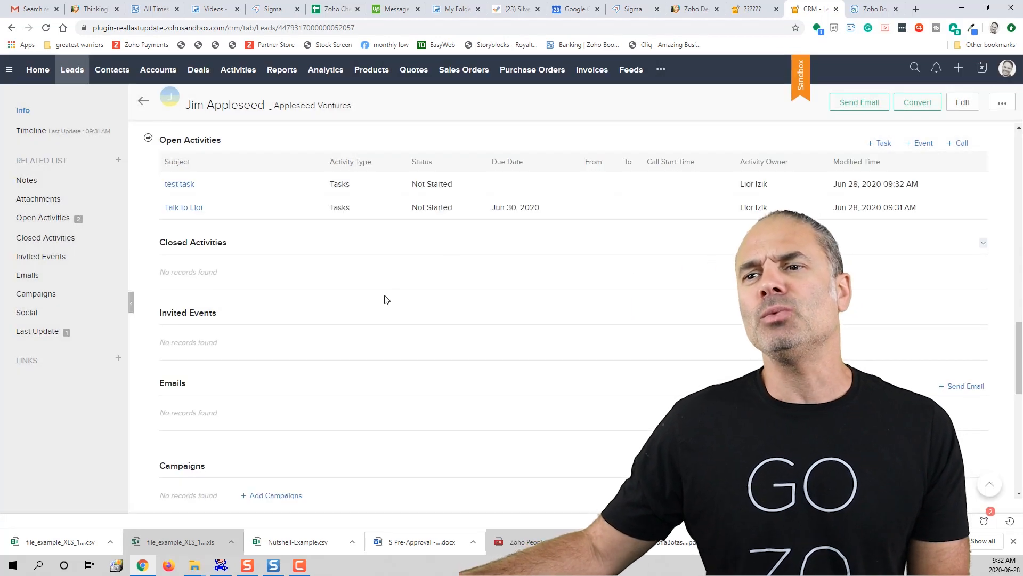
{"action": "scroll", "scroll_direction": "up", "scroll_amount": 3}
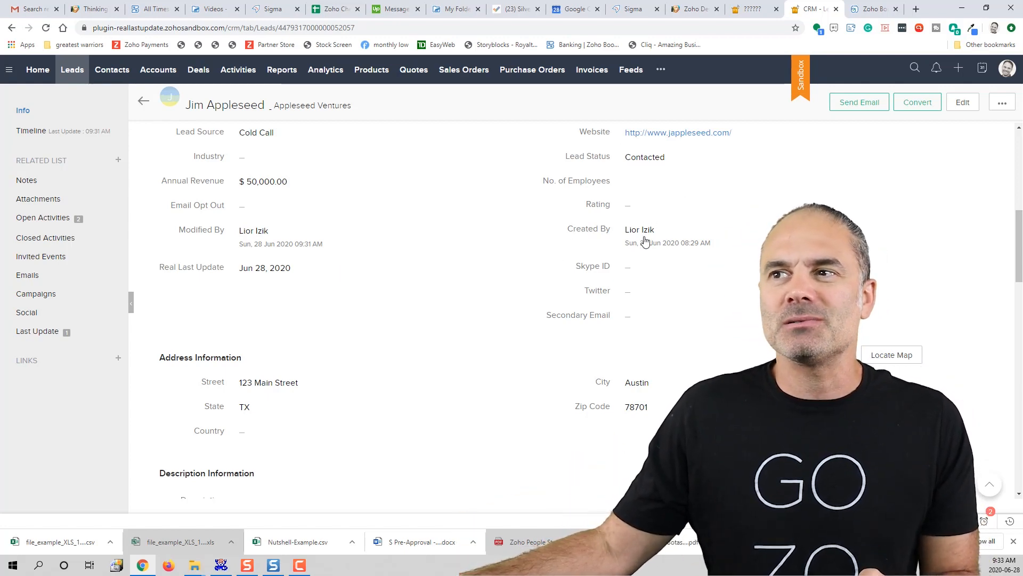
{"action": "mouse_move", "coordinate": [639, 229]}
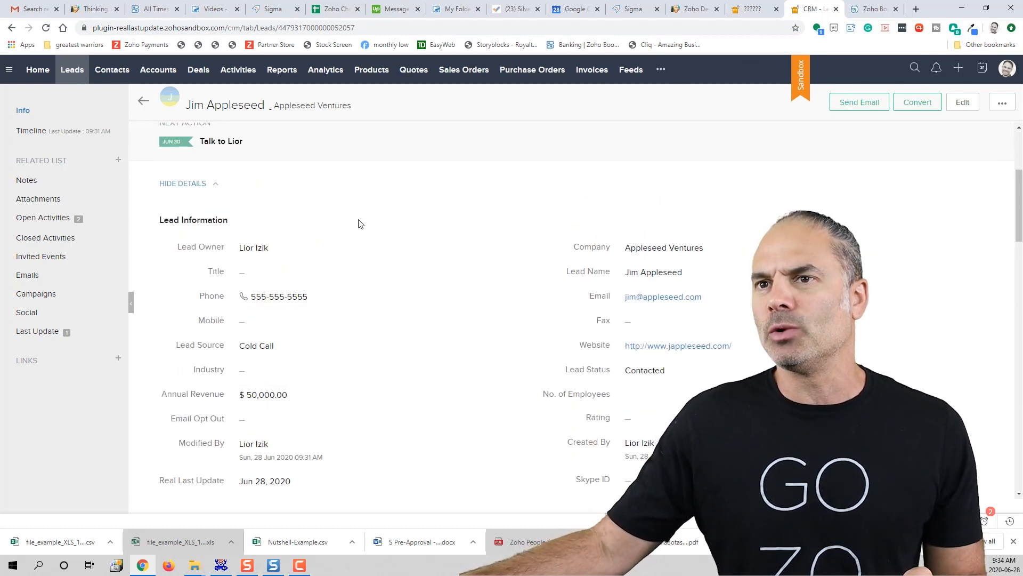
{"action": "mouse_move", "coordinate": [60, 258]}
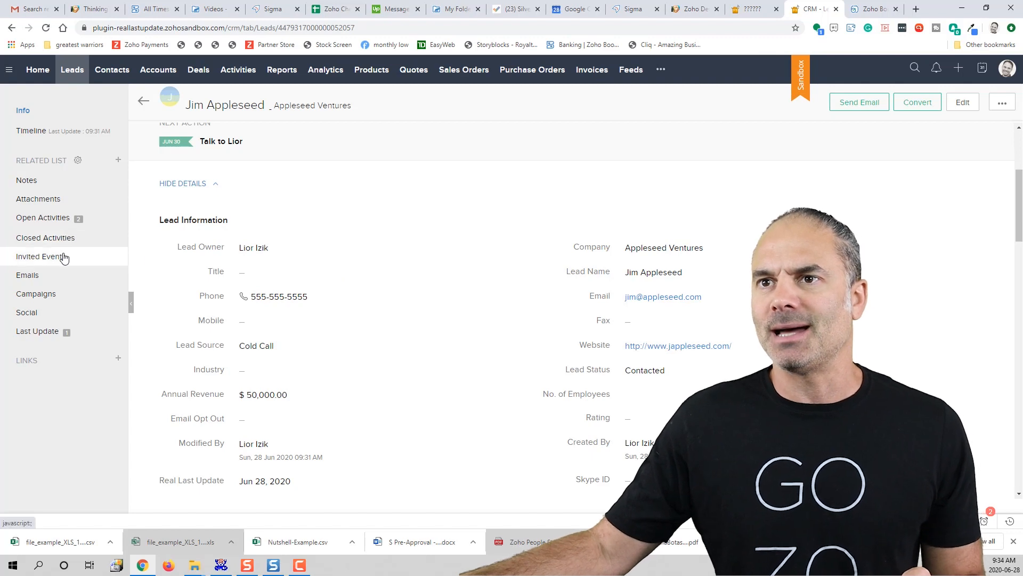
Step: Jump to Open Activities, show the add-activity menu, then view the Untouched Leads report
{"action": "left_click", "coordinate": [45, 238]}
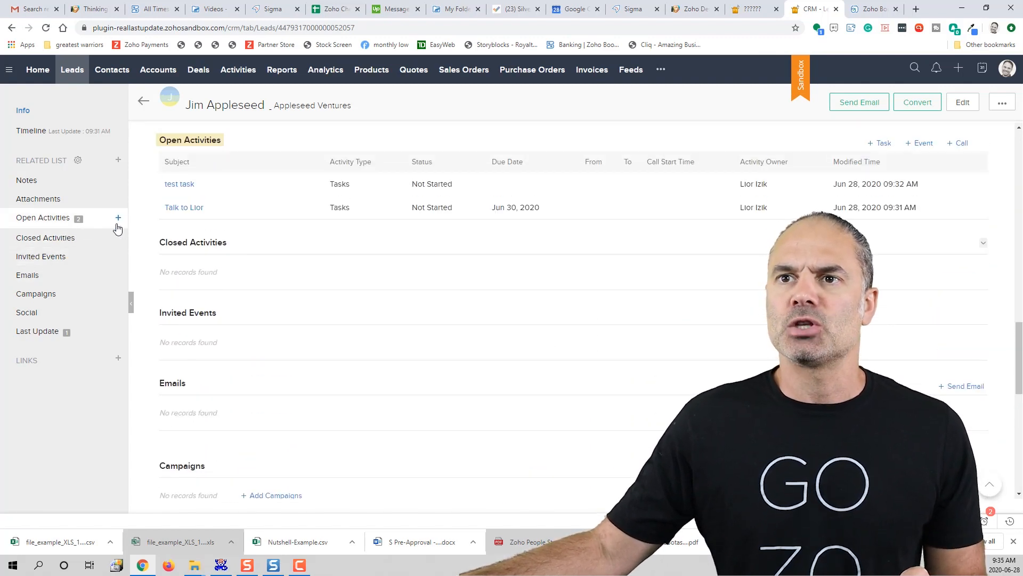
{"action": "left_click", "coordinate": [118, 218]}
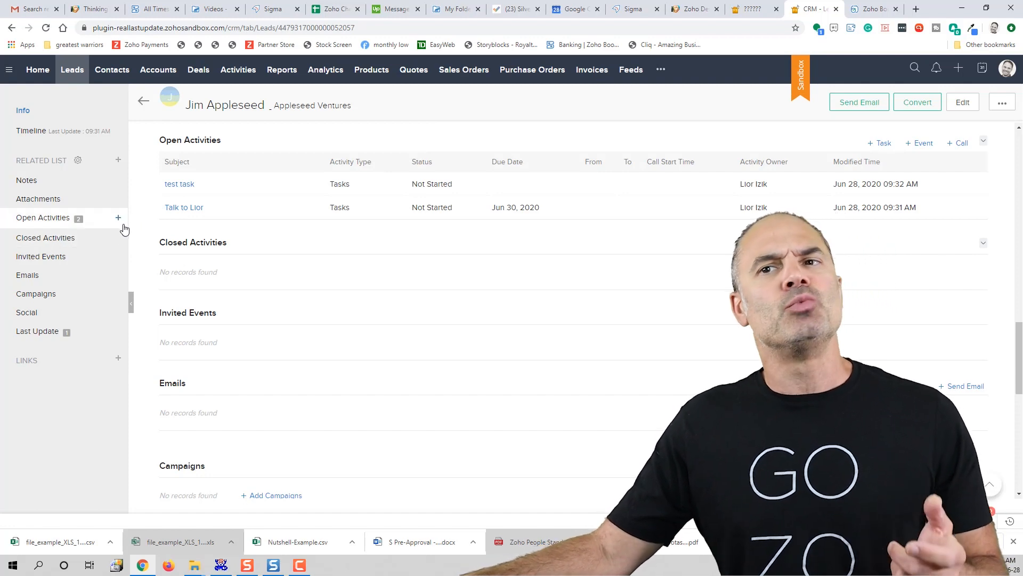
{"action": "left_click", "coordinate": [118, 218]}
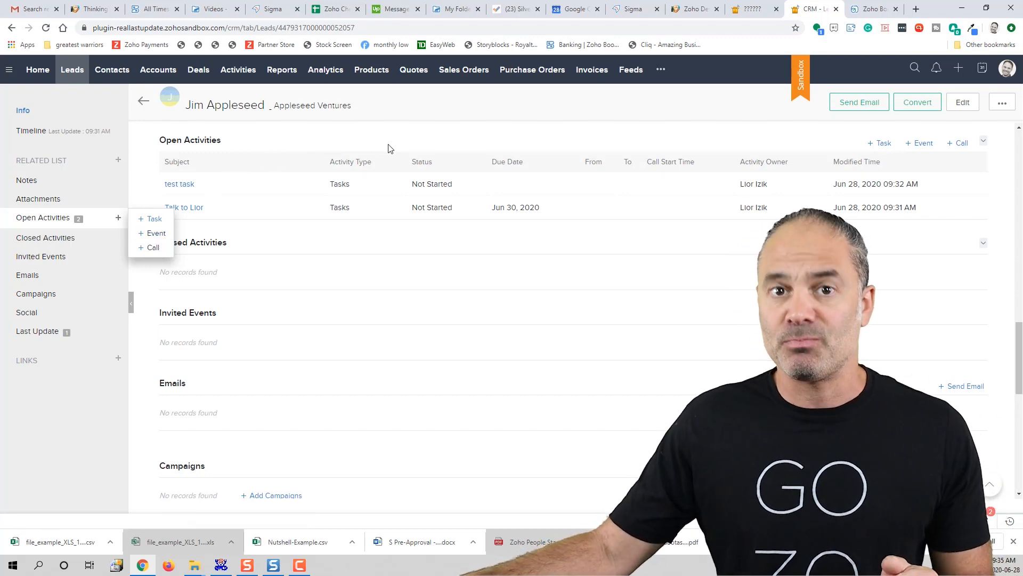
{"action": "mouse_move", "coordinate": [402, 144]}
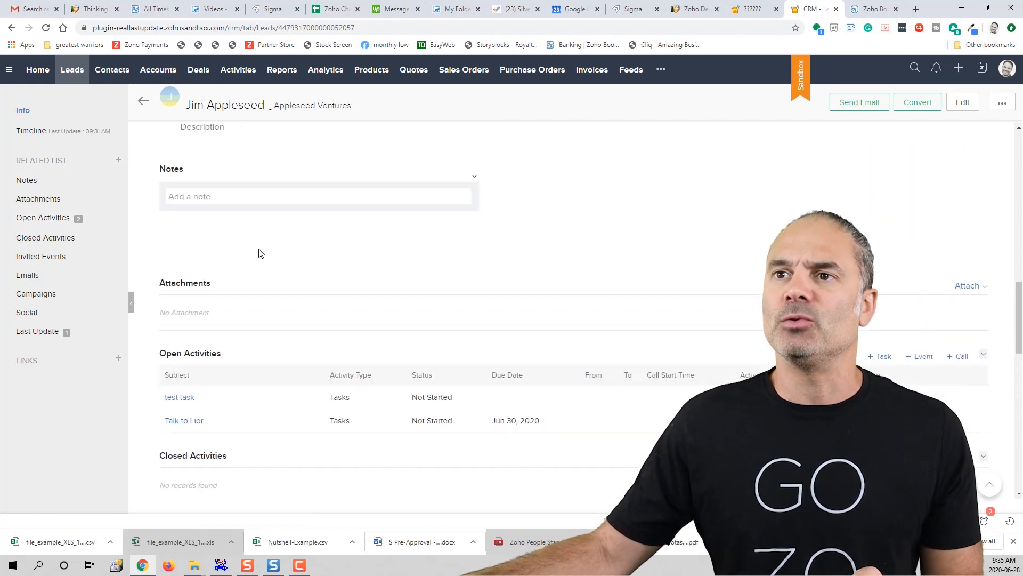
{"action": "scroll", "scroll_direction": "up", "scroll_amount": 3}
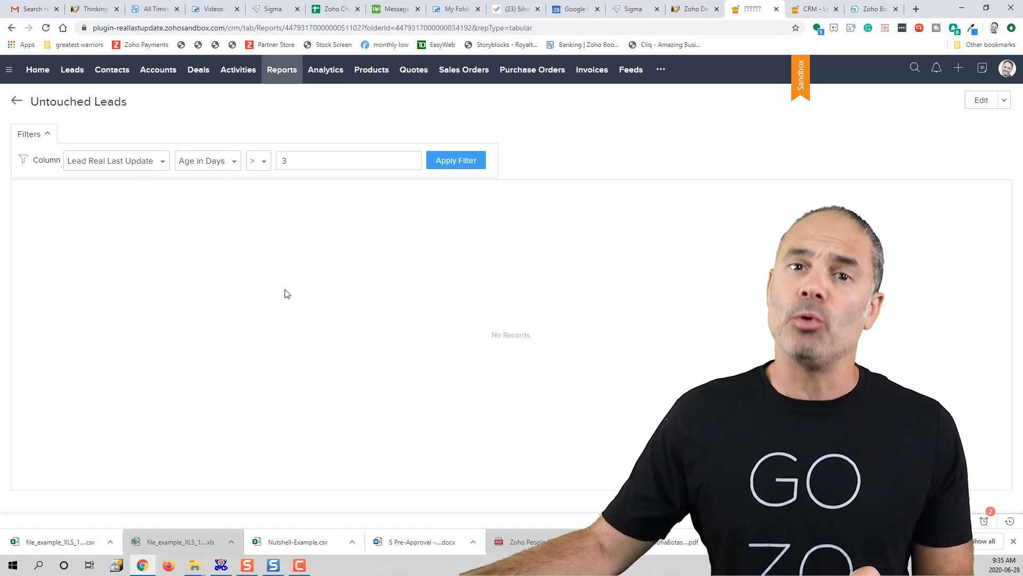
Step: Return to Jim Appleseed's lead record showing Real Last Update Jun 28, 2020
{"action": "double_click", "coordinate": [77, 102]}
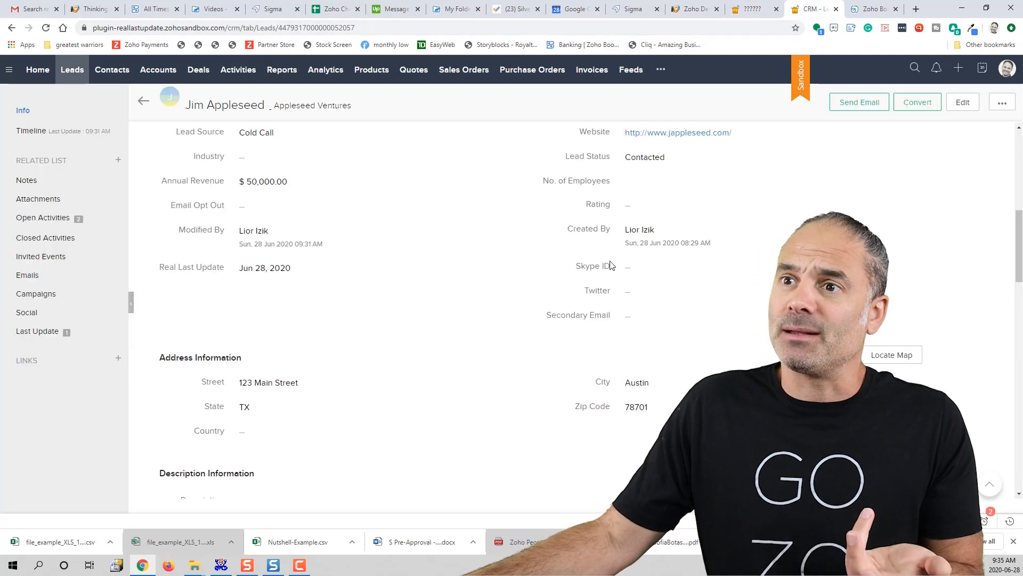
{"action": "mouse_move", "coordinate": [308, 270]}
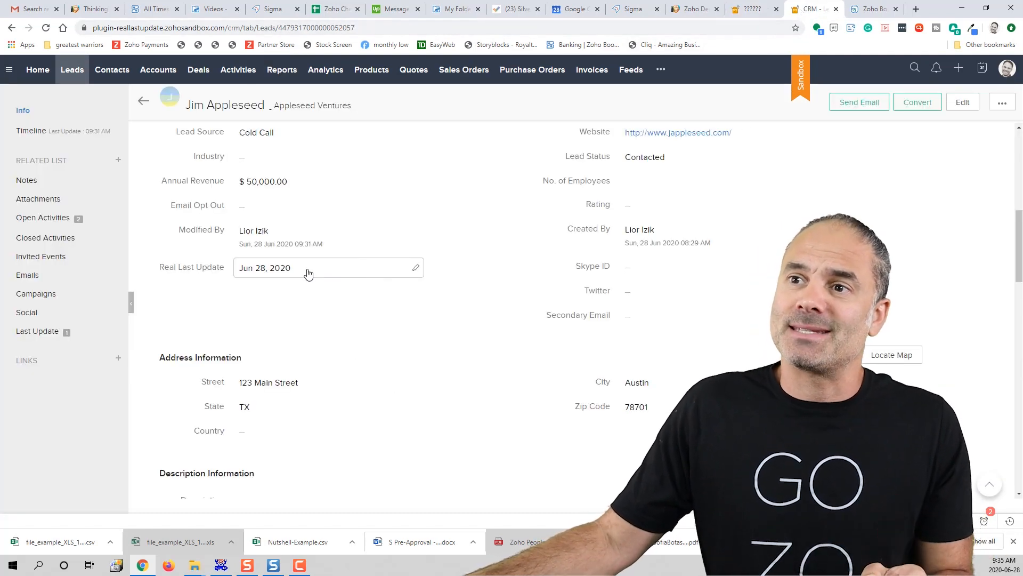
Step: Edit Jim Appleseed's Real Last Update date to 06/20/2020 and confirm
{"action": "left_click", "coordinate": [309, 268]}
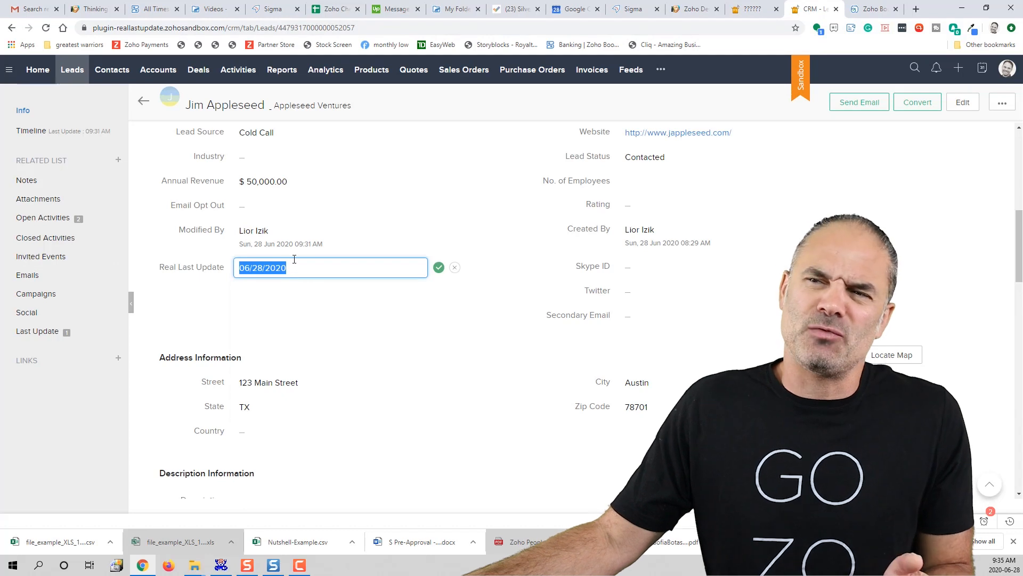
{"action": "left_click", "coordinate": [330, 268]}
{"action": "type", "text": "0"}
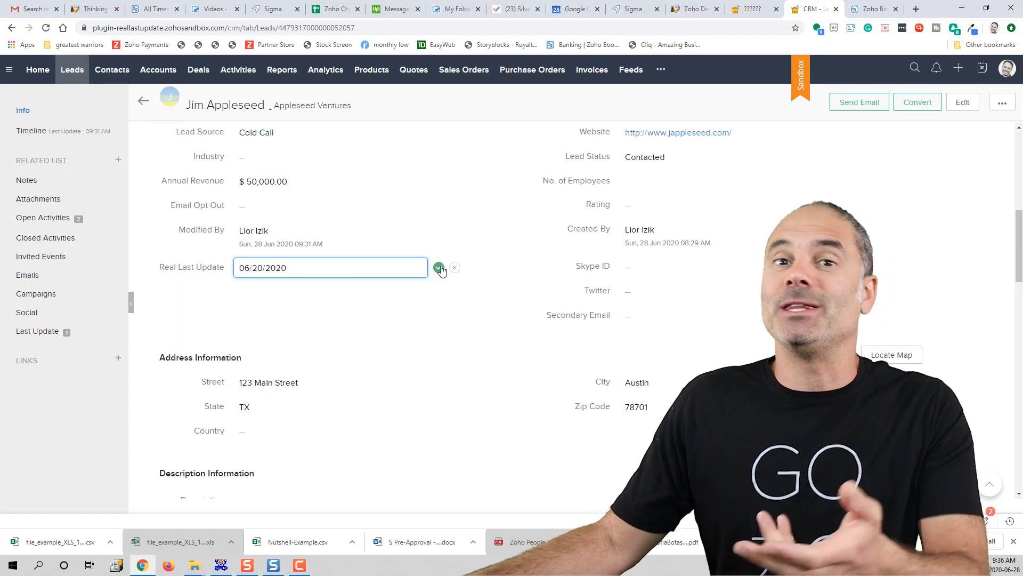
{"action": "left_click", "coordinate": [438, 267]}
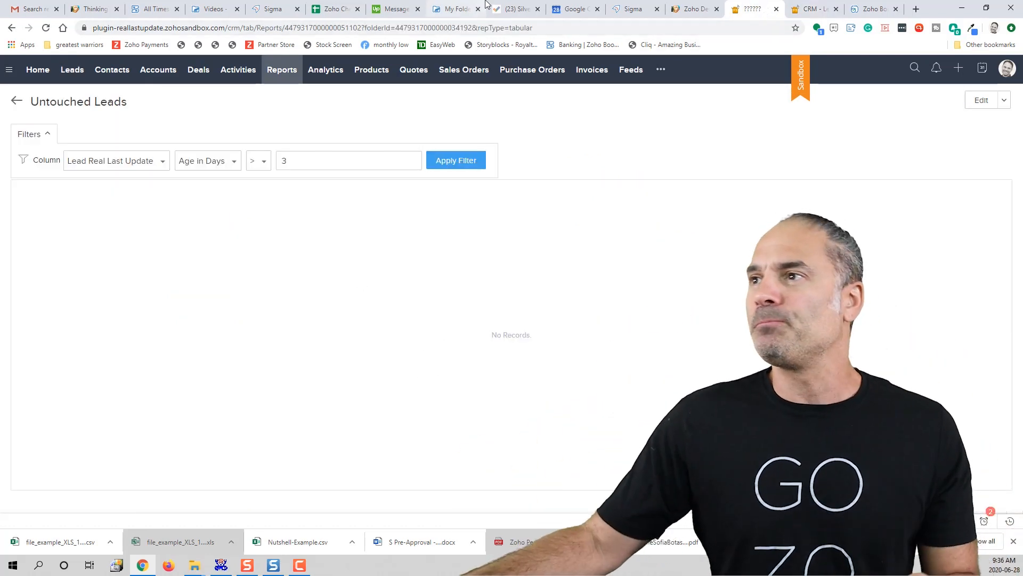
Step: Open the Untouched Leads report for editing to view its selected columns
{"action": "left_click", "coordinate": [981, 100]}
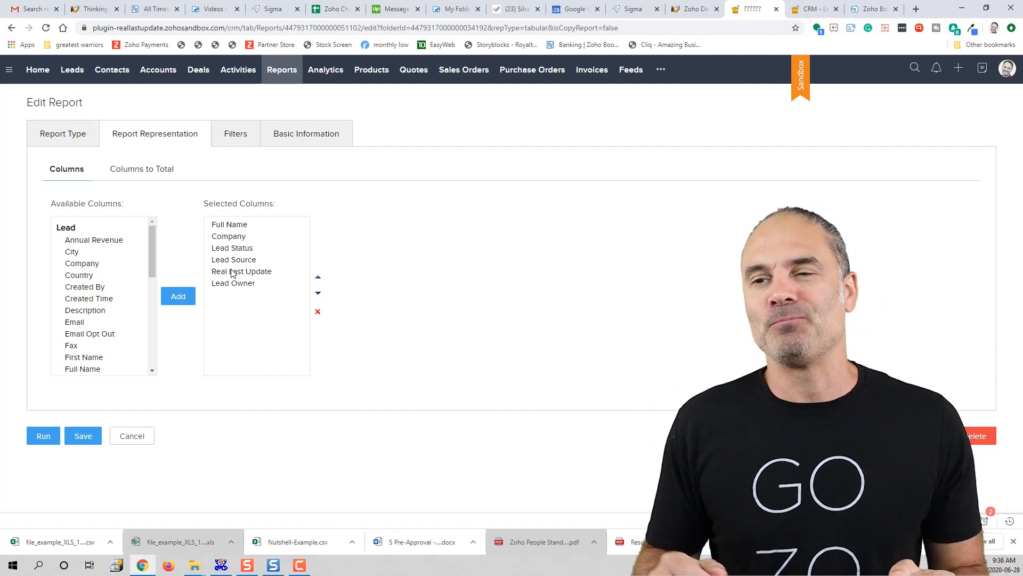
{"action": "mouse_move", "coordinate": [472, 276]}
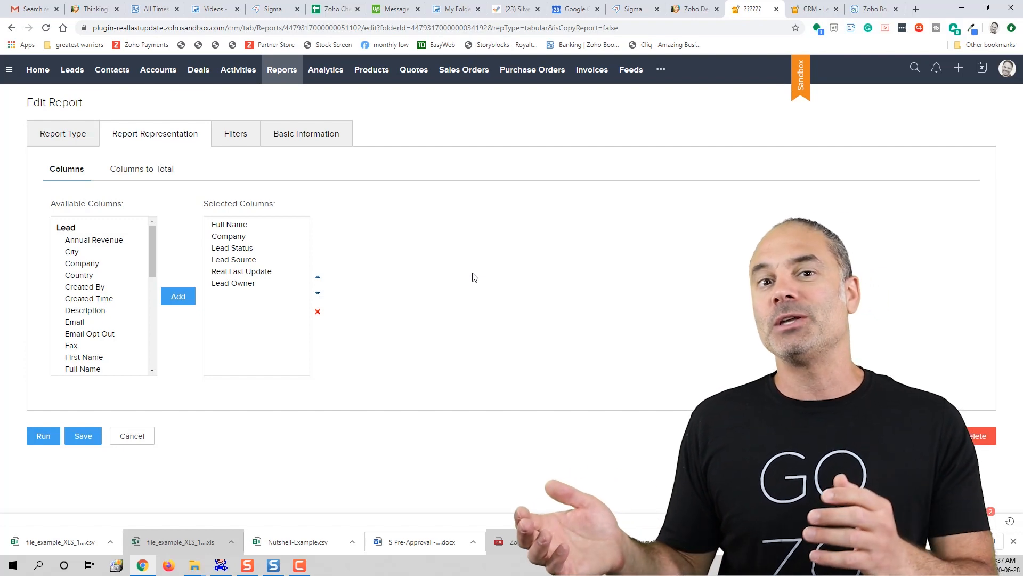
Step: Show the All Real Last Update list of 15 logged update records
{"action": "left_click", "coordinate": [233, 283]}
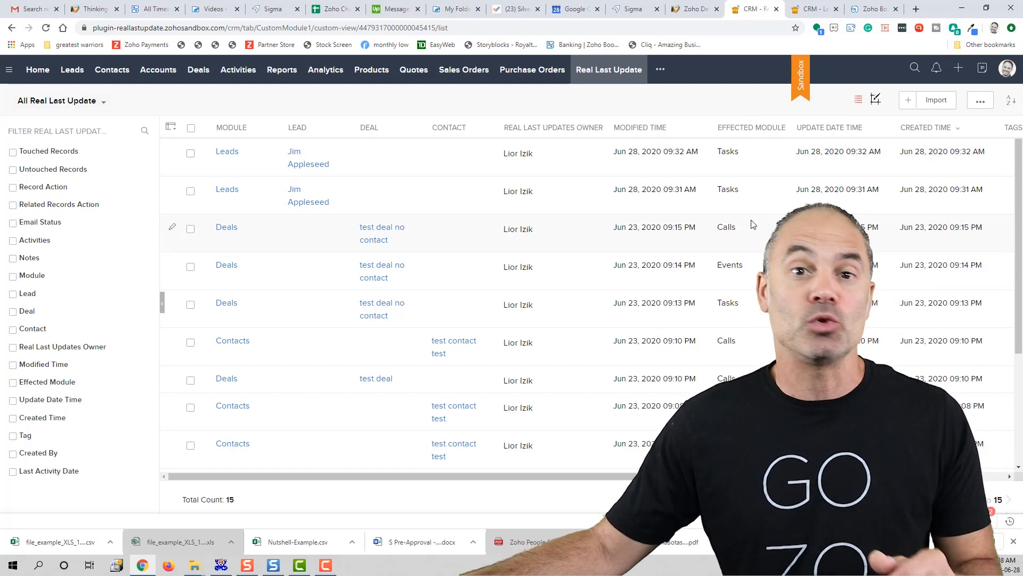
{"action": "mouse_move", "coordinate": [473, 276]}
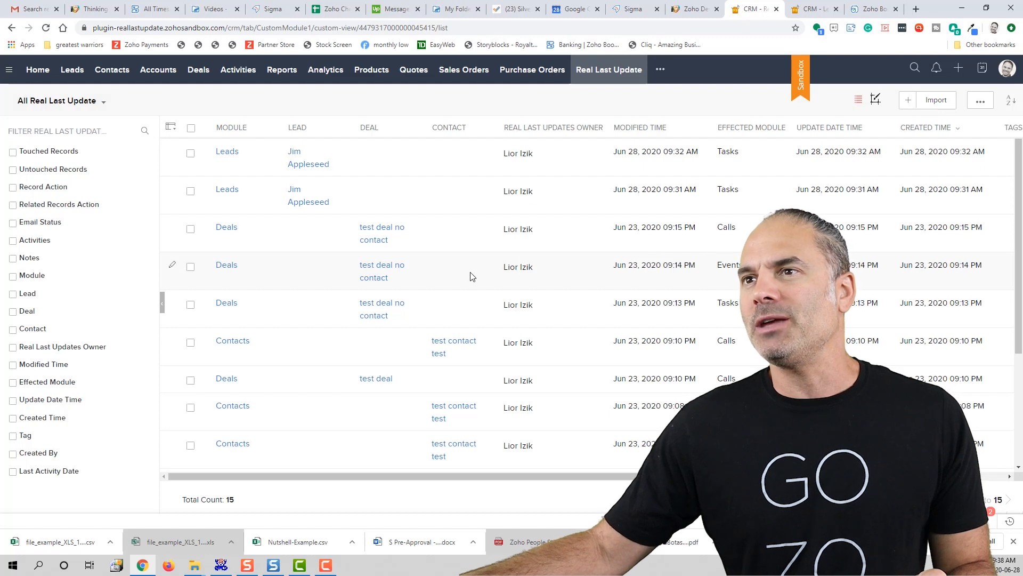
Step: Open the 'test contact test' record from the Real Last Update list
{"action": "left_click", "coordinate": [454, 346]}
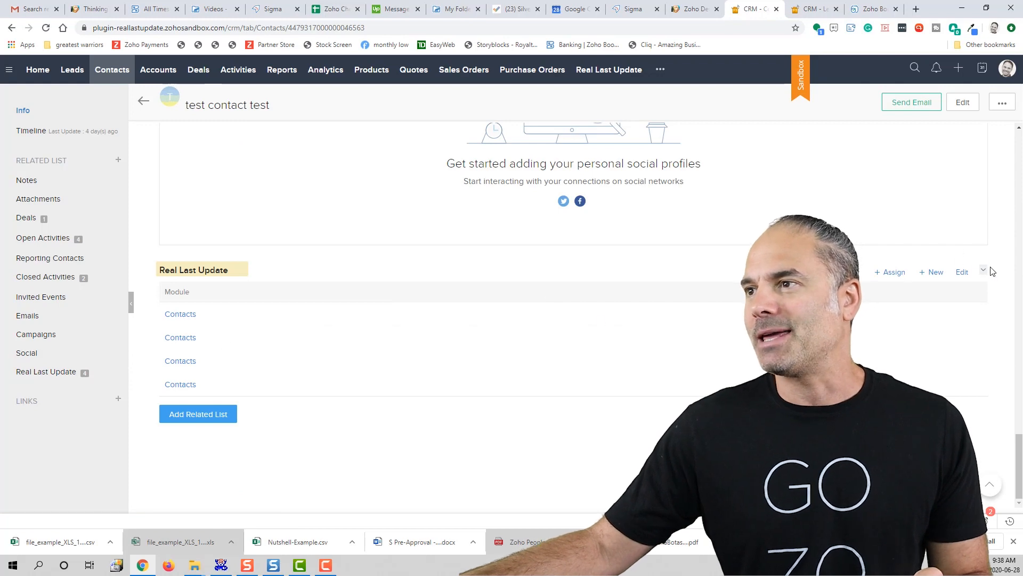
Step: Open the column selector for the contact's Real Last Update related list
{"action": "left_click", "coordinate": [984, 269]}
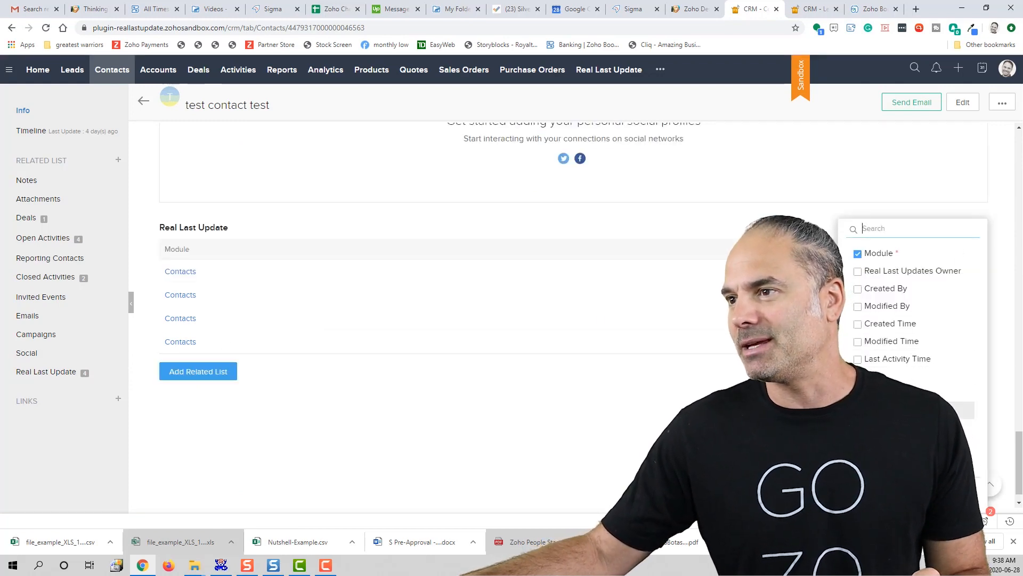